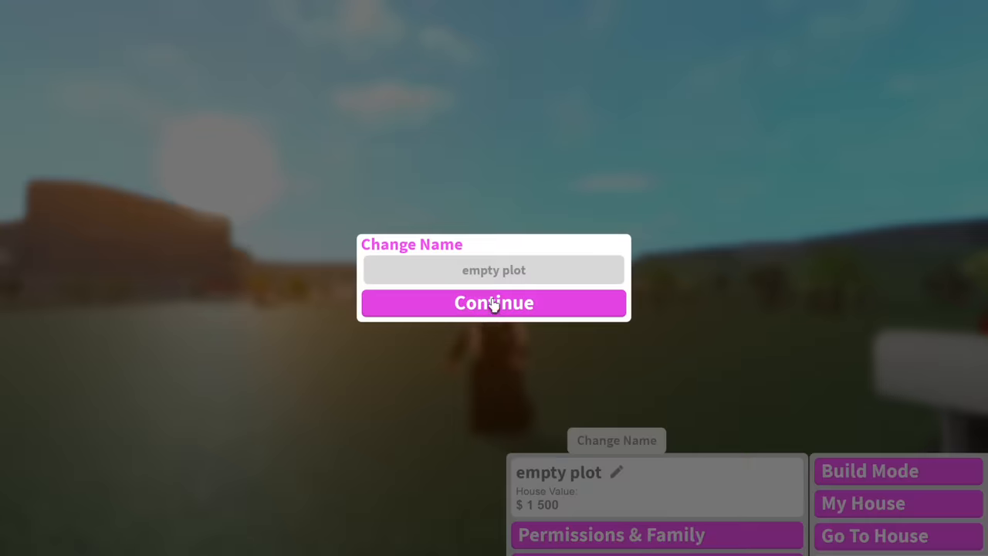
Step: Rename the empty plot to 'TENT? more like a ho...' as a house-themed name
text(TENT? more like a ho)
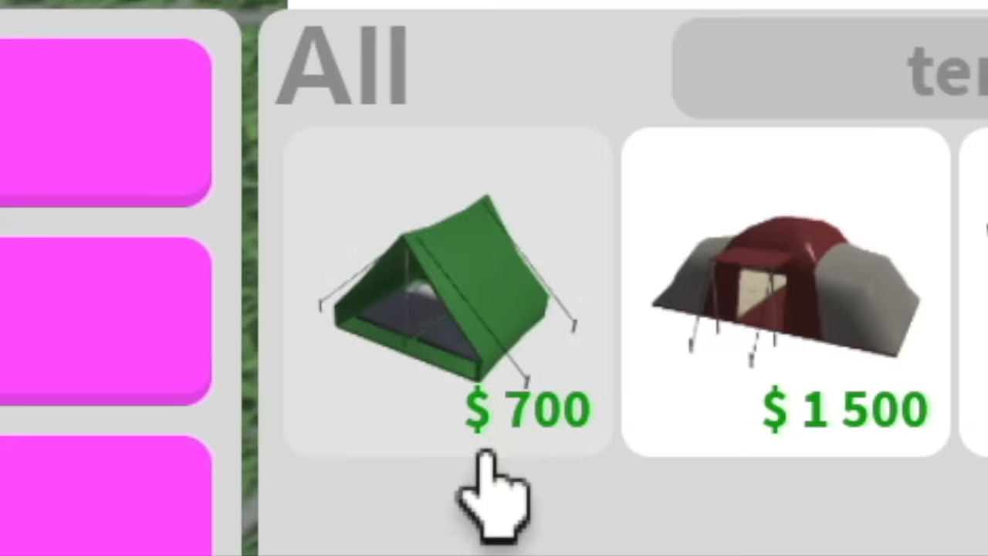
Step: Buy the $700 simple tent and place it on the plot
click(456, 293)
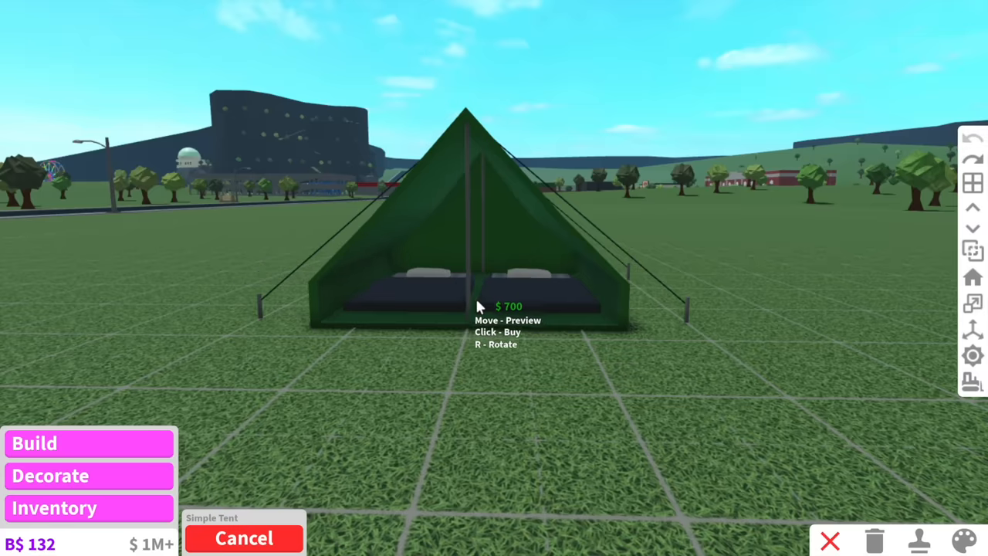
click(476, 306)
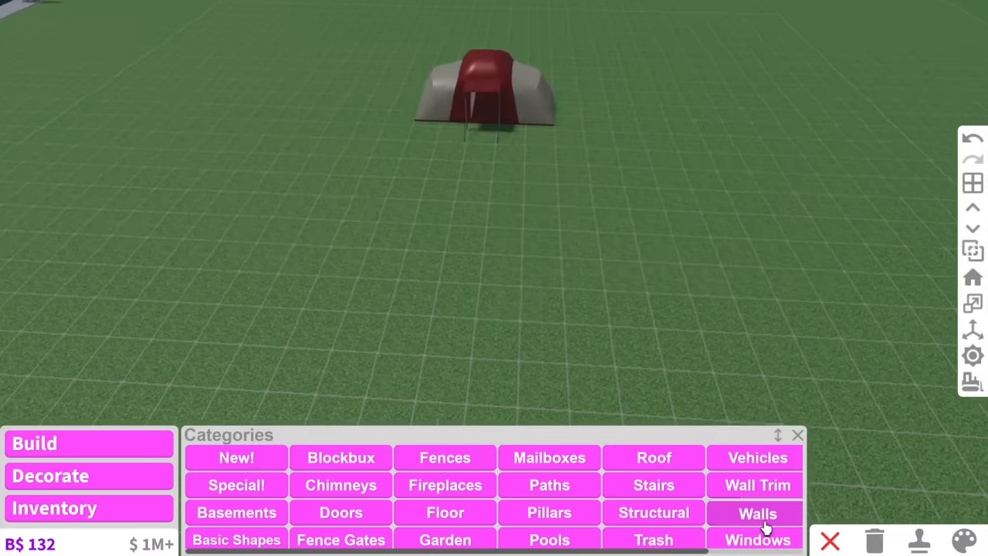
Step: Draw tall dark walls around the tent and set a corner point of the ground outline
click(757, 513)
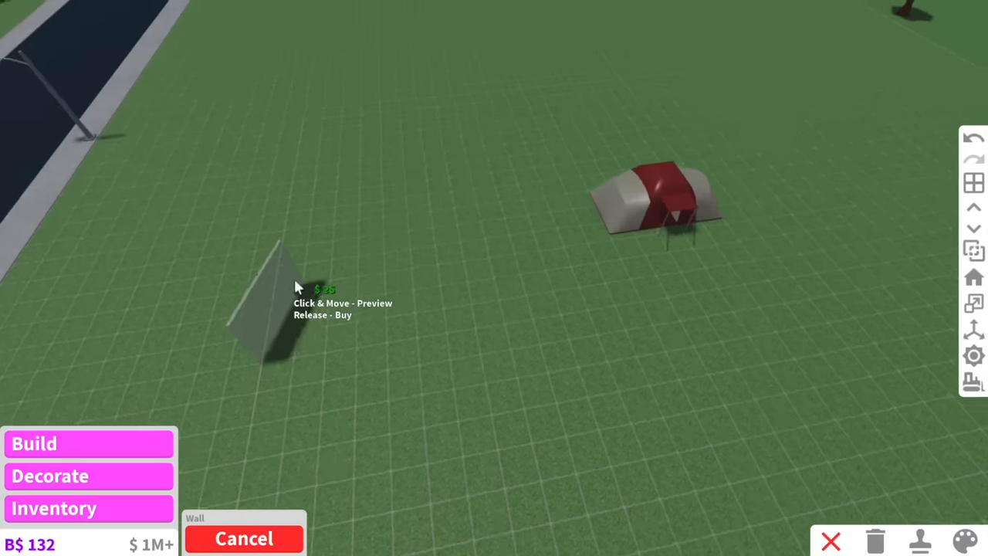
click(964, 540)
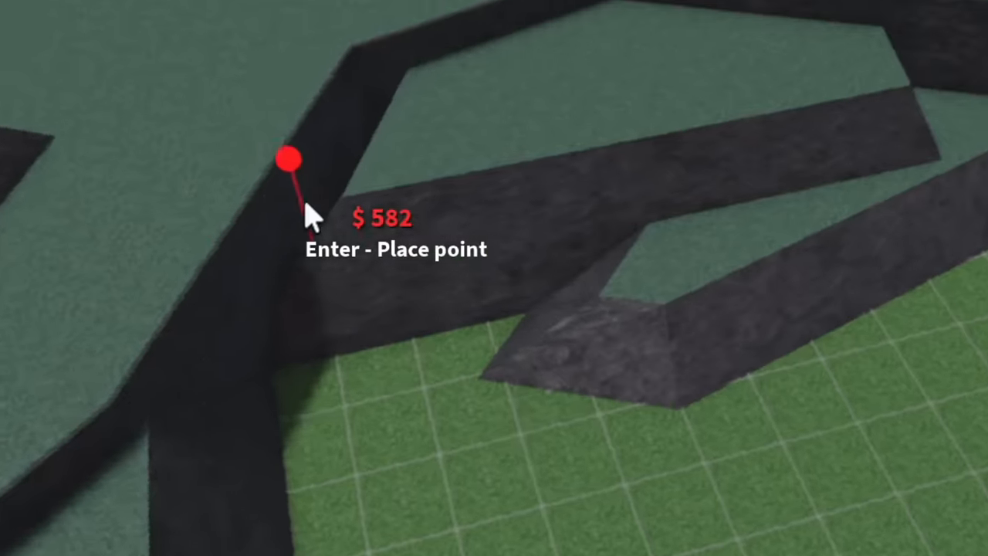
key(enter)
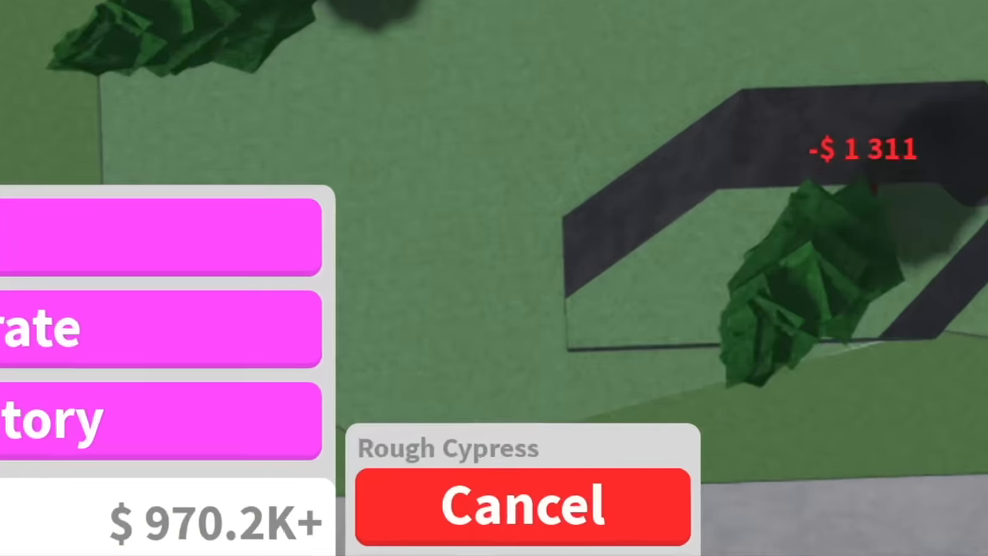
Step: Place a Rough Cypress tree beside the enclosure wall behind the tent
click(522, 506)
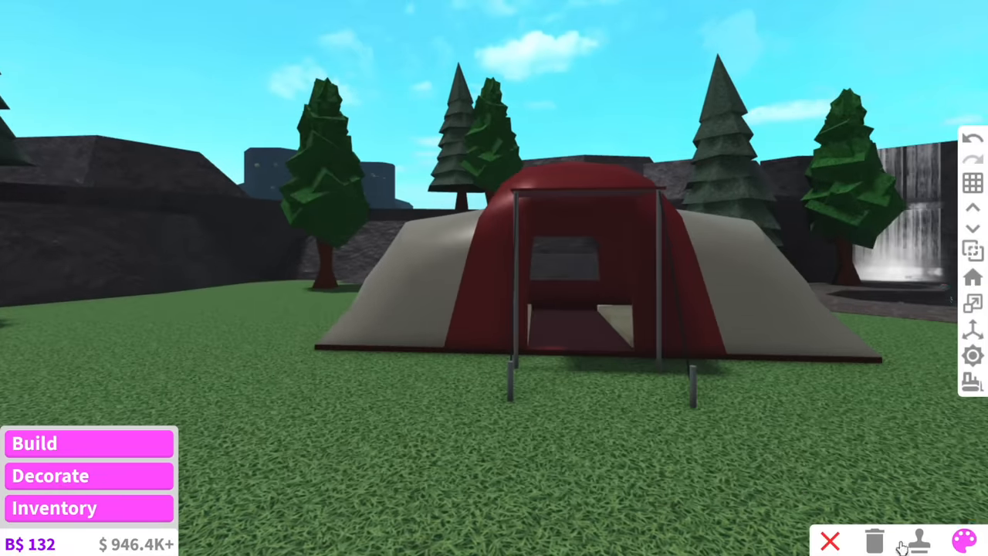
Step: Repaint the tent with a pale wood-grain material
click(963, 541)
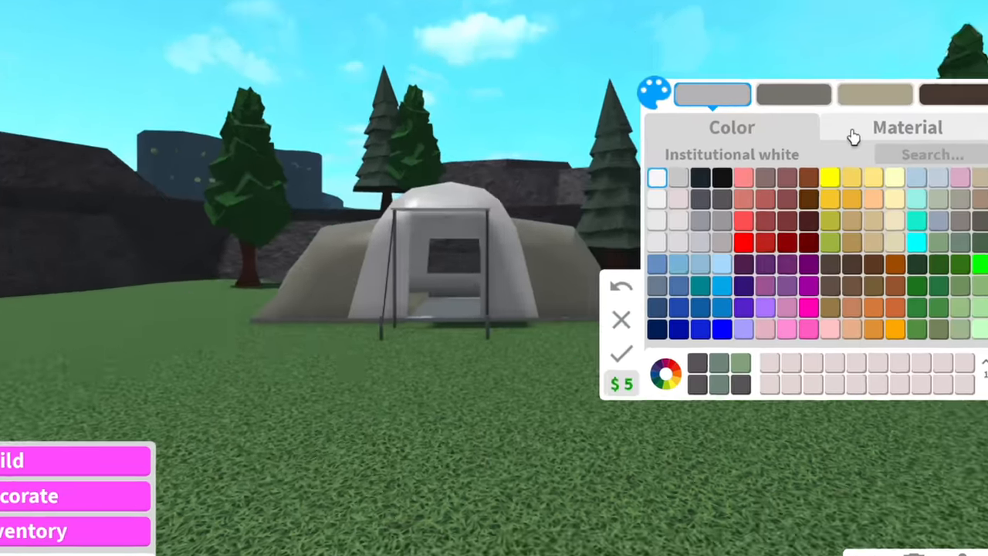
click(908, 127)
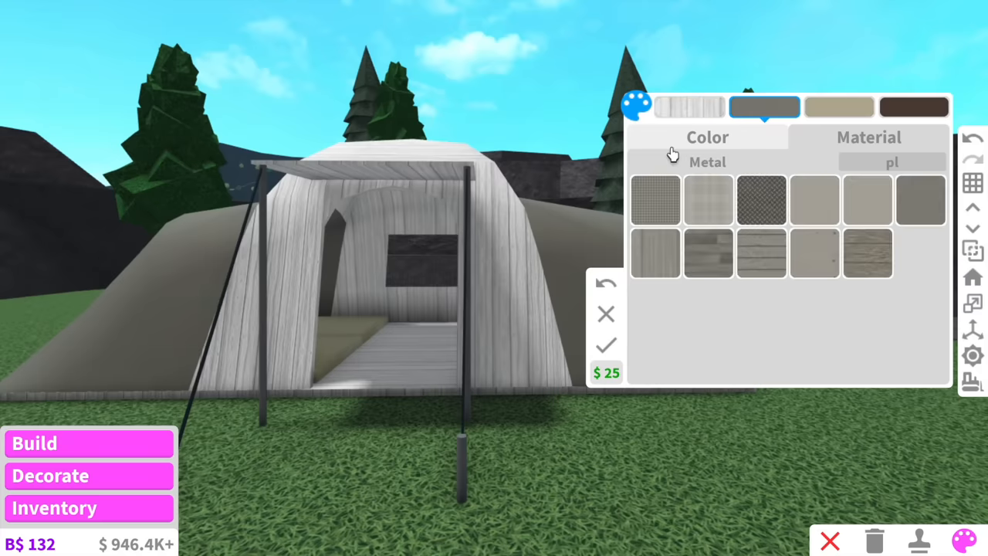
click(707, 135)
text(lant)
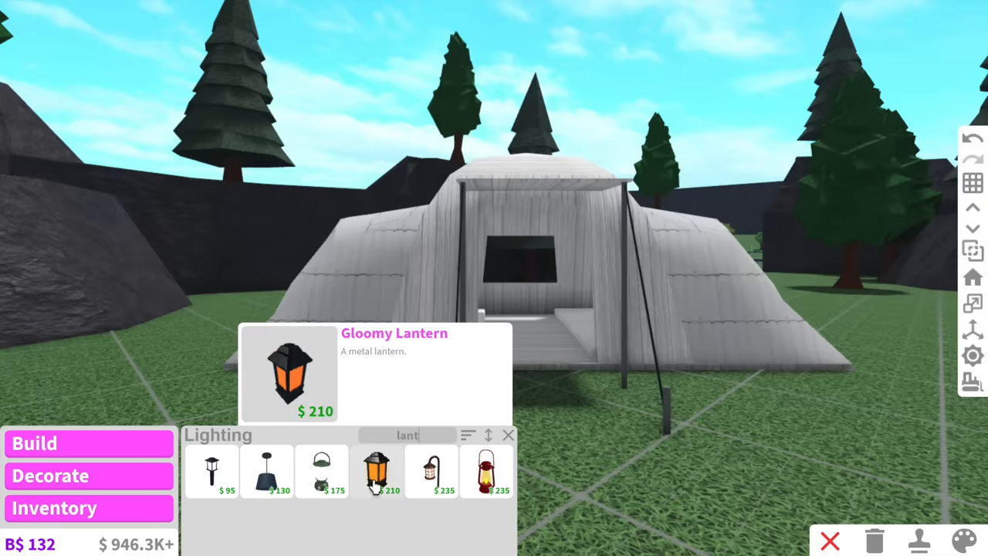
Step: Place two Gloomy Lanterns by the tent entrance and add string lights to the canopy
click(377, 471)
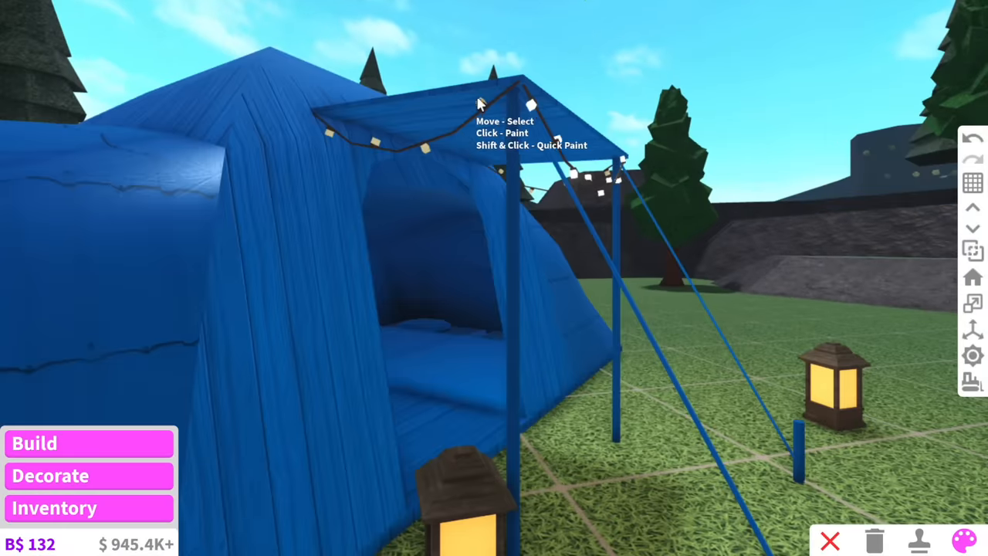
click(478, 105)
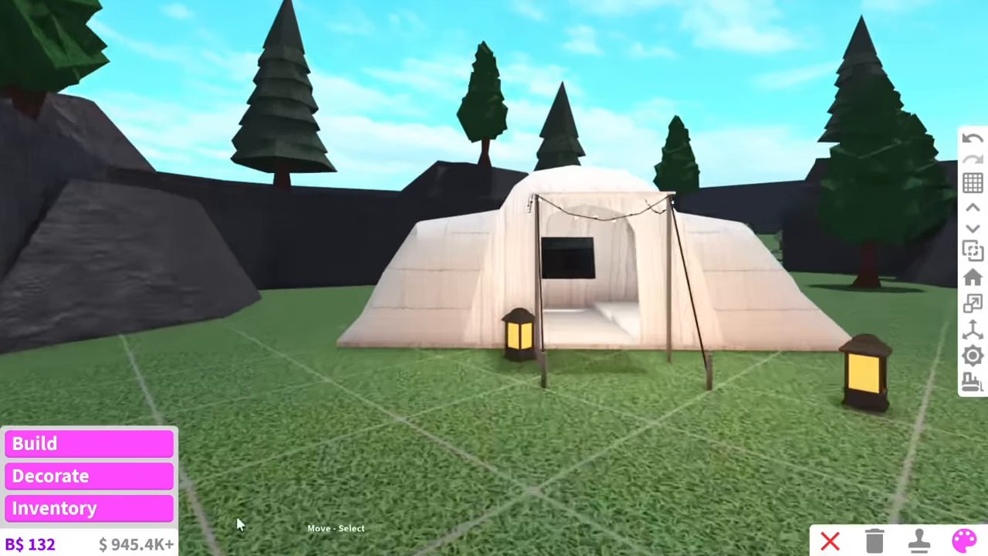
click(34, 443)
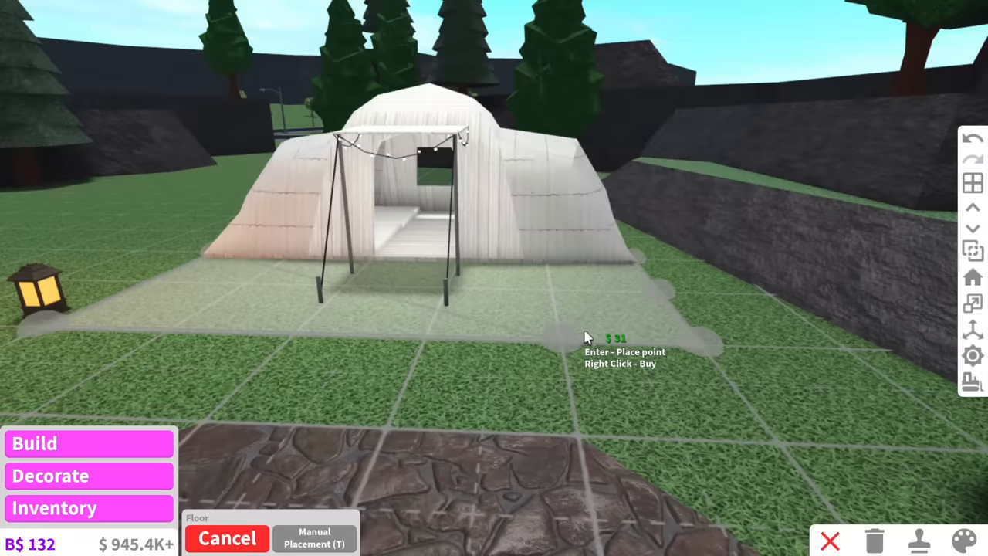
Step: Mark a corner of the stone-tiled patio floor in front of the tent
click(964, 540)
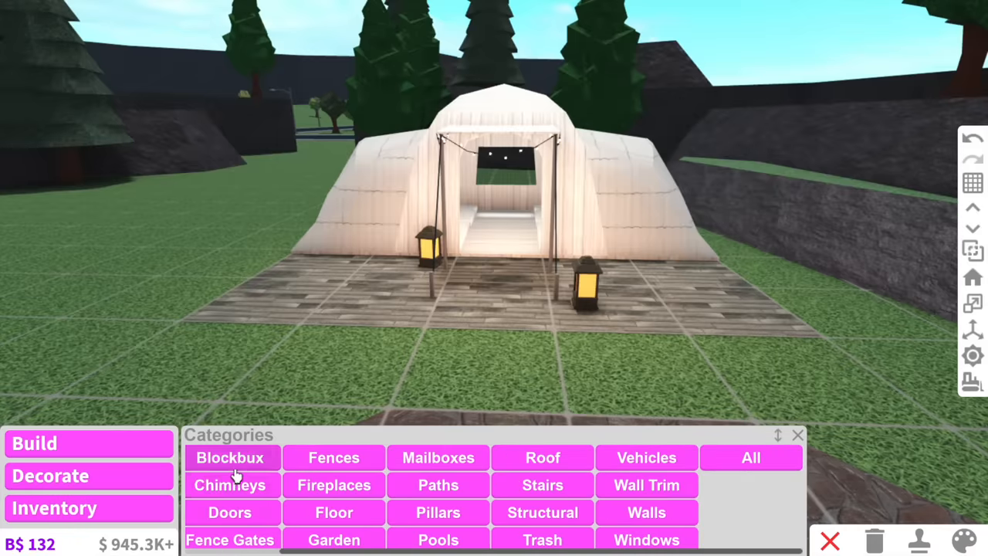
Step: Browse the Comfort category and place two cushioned lounge chairs on the patio
click(49, 476)
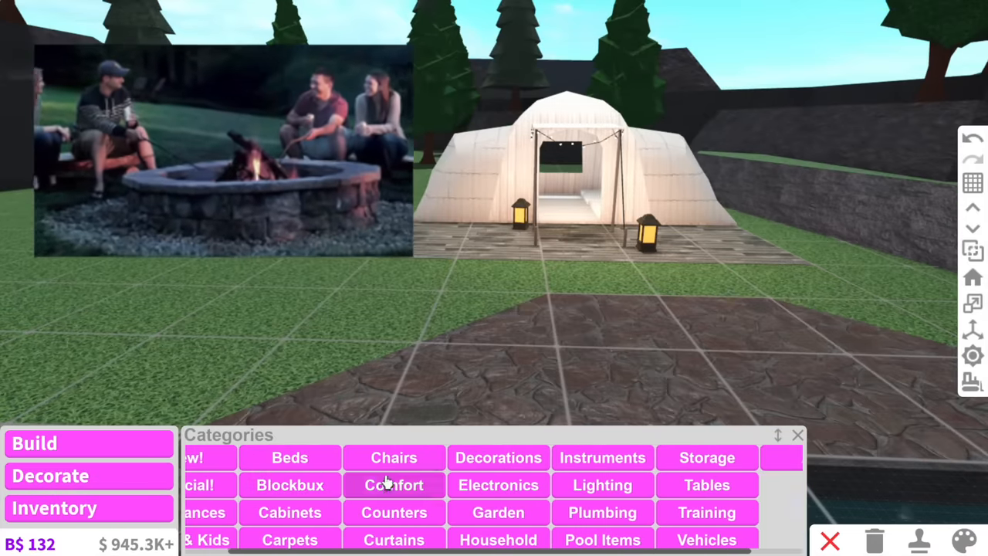
click(393, 457)
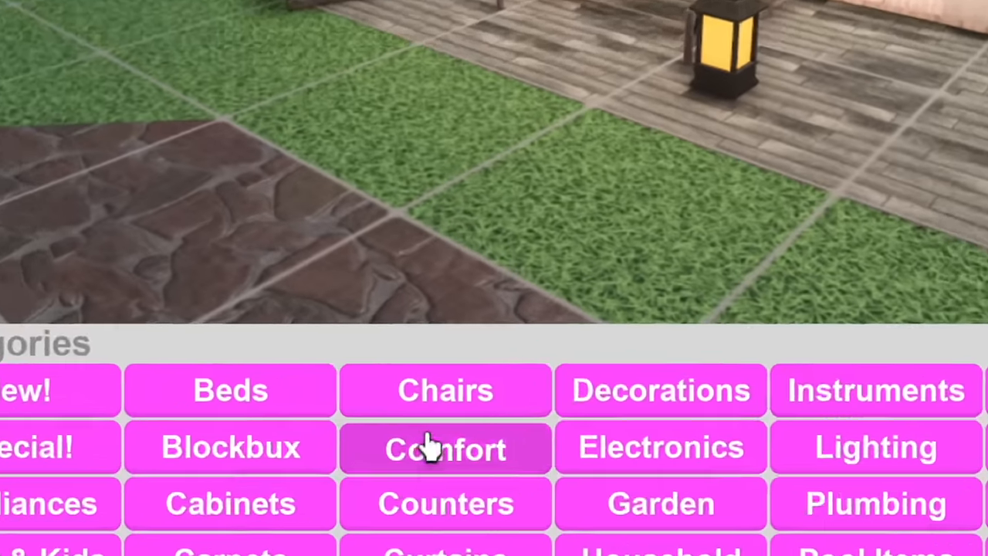
click(445, 448)
text(blank)
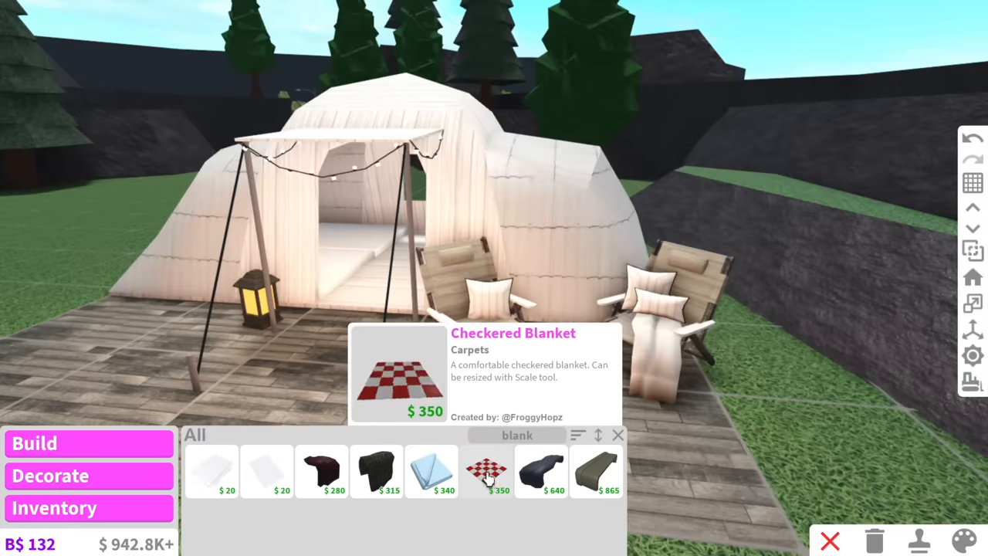
Step: Place a lantern on the patio floor between the lounge chairs
click(488, 472)
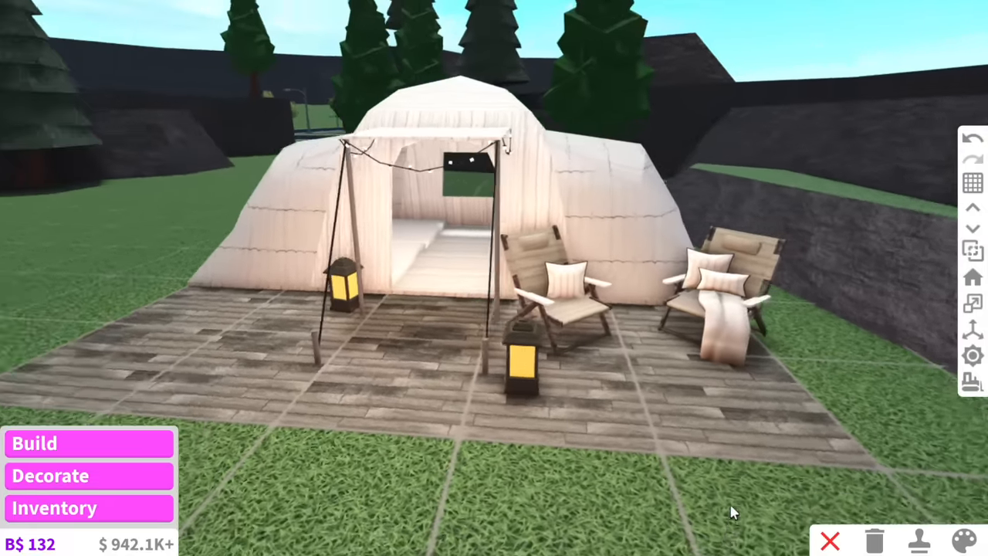
Step: Search the catalog for a grill and place a grill table at the patio's left edge
click(50, 476)
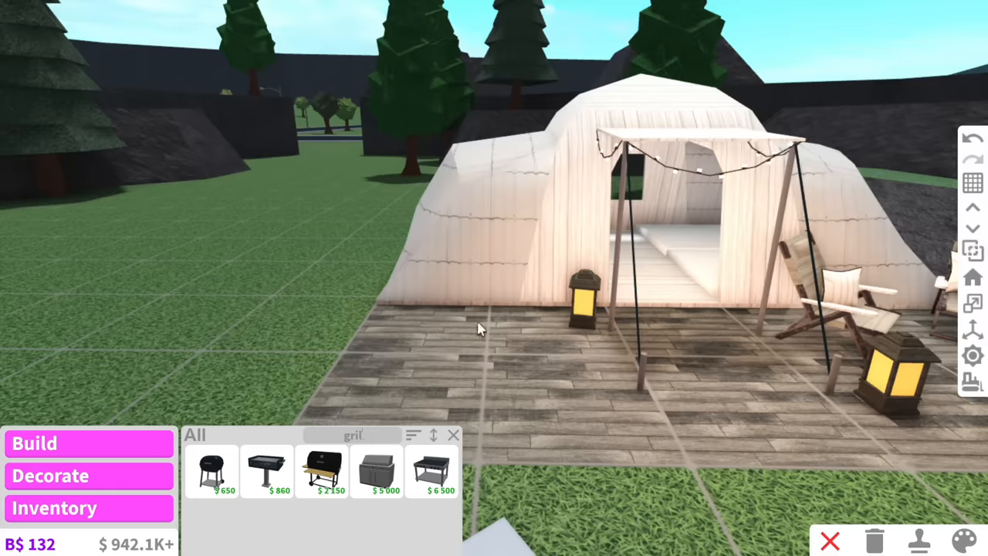
click(431, 471)
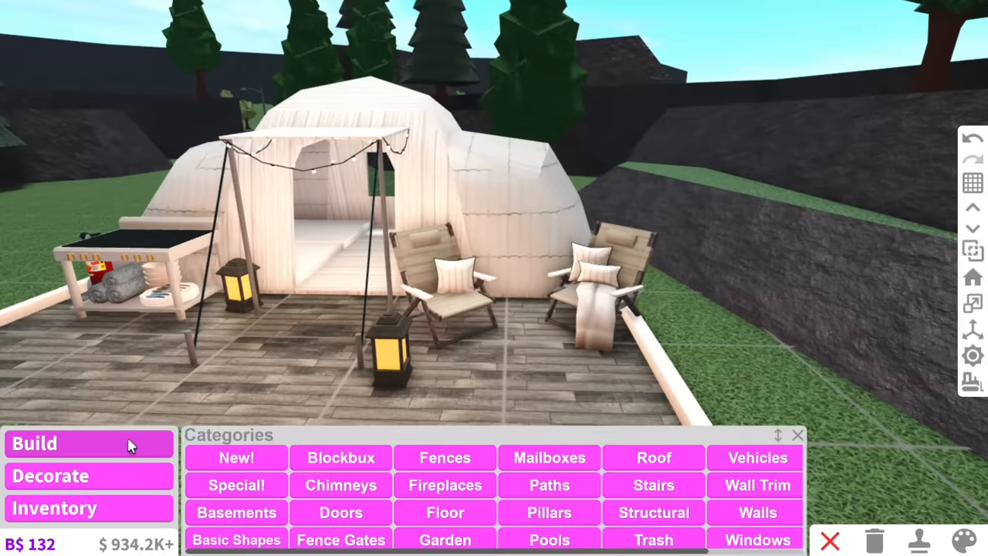
click(236, 539)
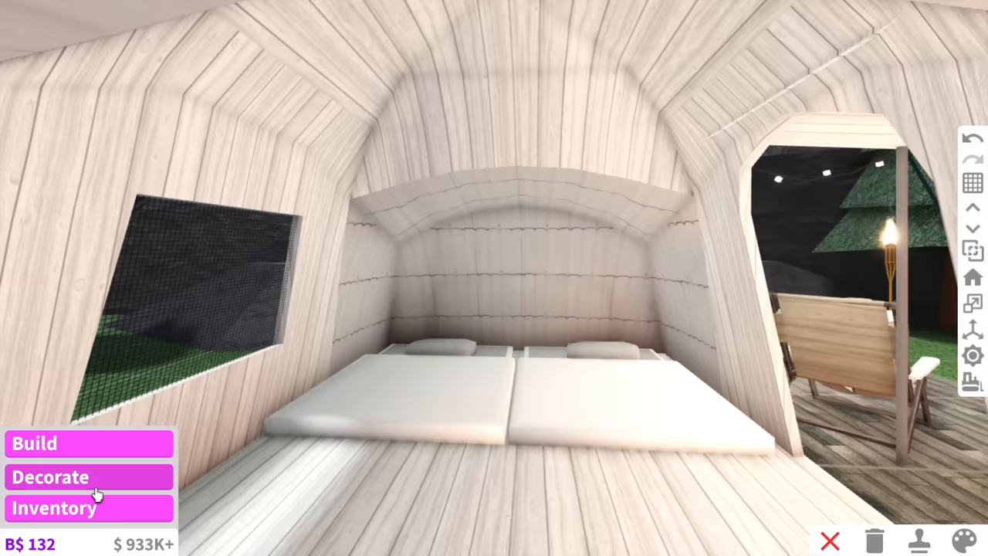
mouse_move(654, 444)
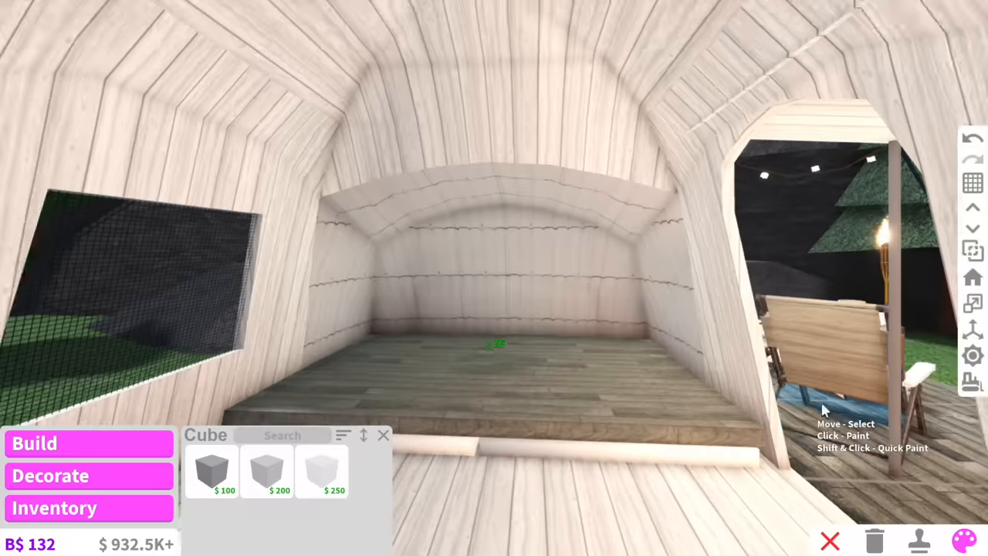
Step: Browse toilets in the catalog for the cleared tent interior
click(383, 435)
text(toile)
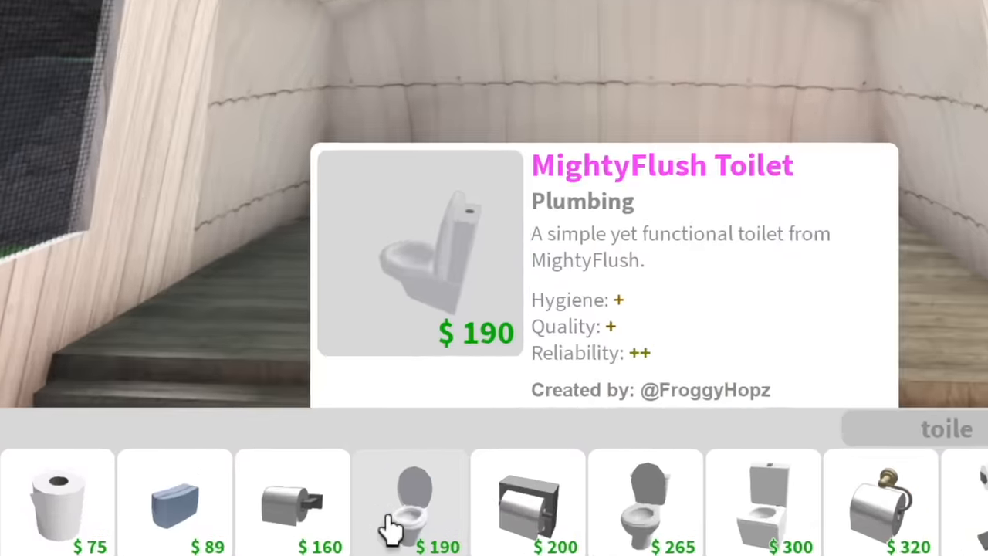
Step: Place the MightyFlush Toilet and the Elegant Toilet Paper Stand inside the tent
click(411, 502)
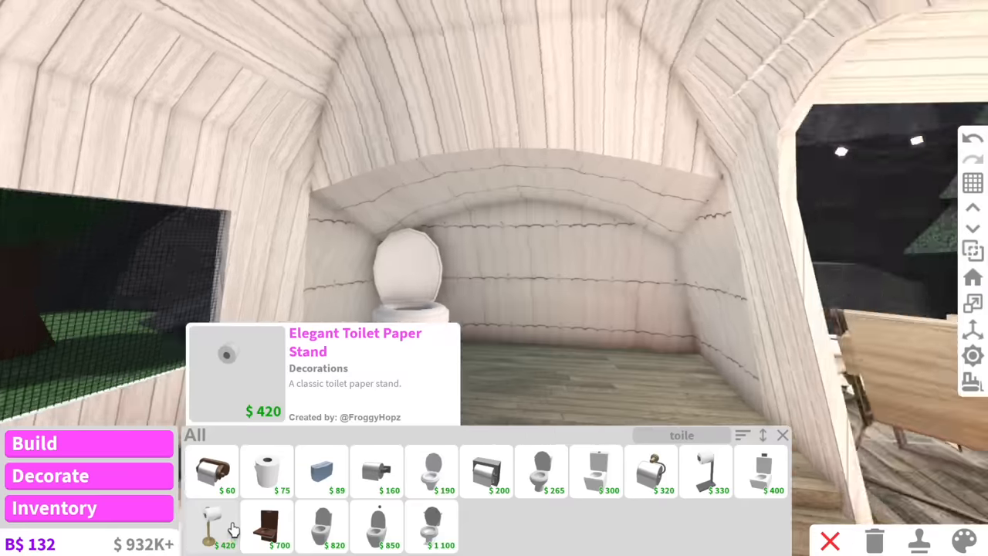
click(211, 471)
text(sink)
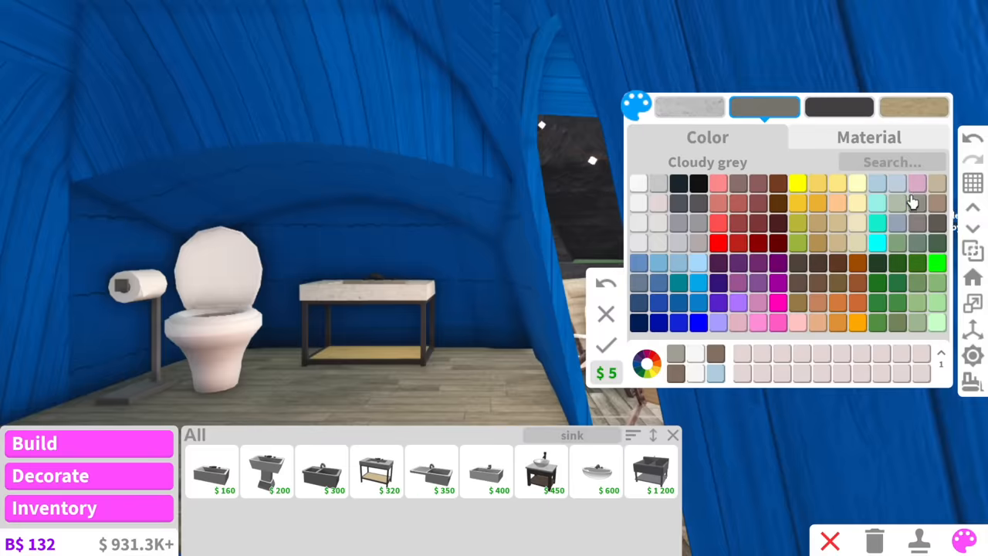
Step: Add toiletries on the sink counter beside the bathroom
click(837, 244)
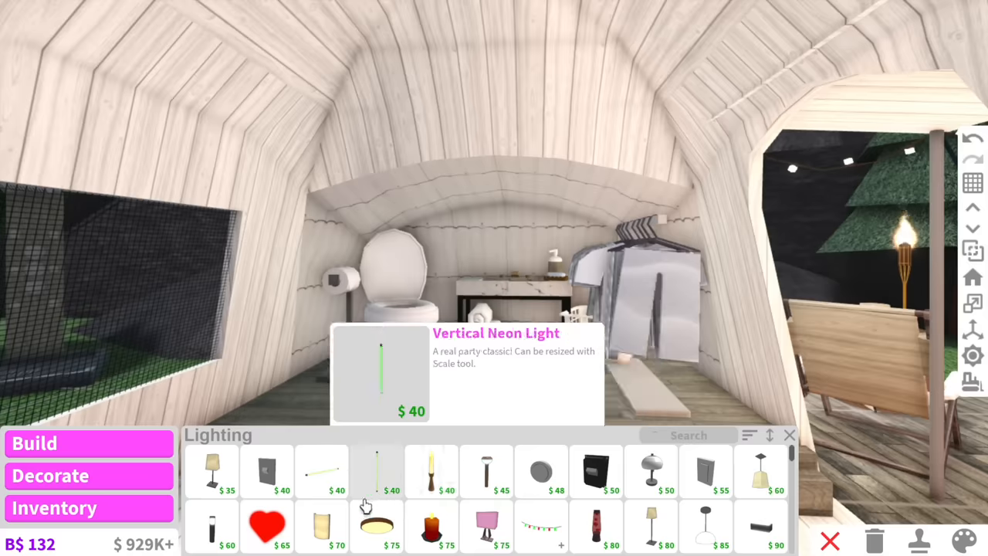
Step: Search the catalog for a laundry basket to place by the clothes rail
text(land)
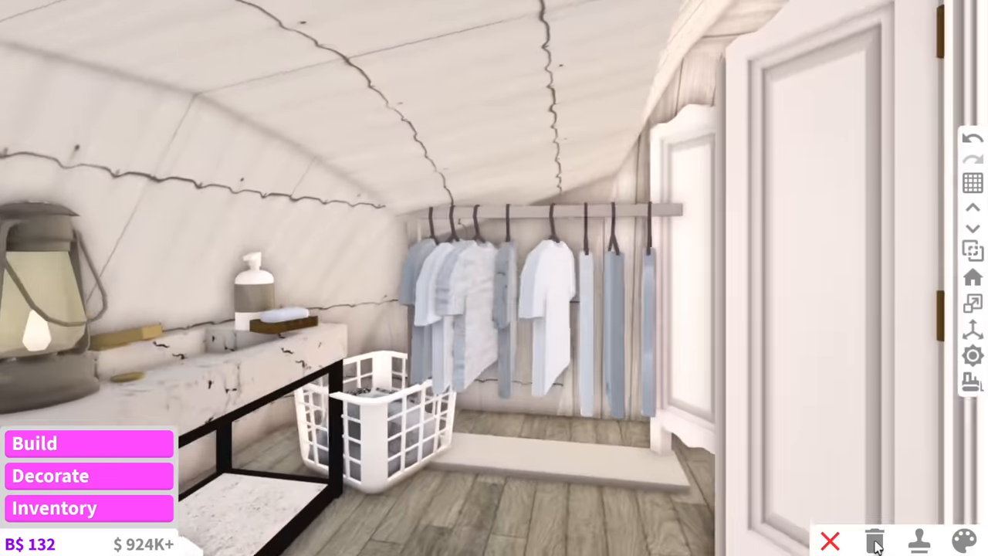
Step: Move into the tent's empty second room to browse beds
click(964, 540)
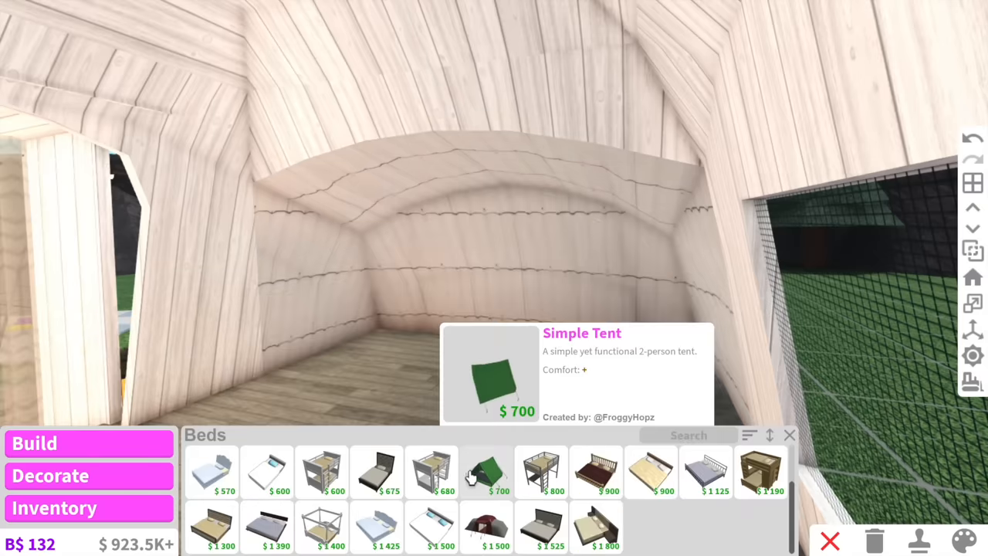
Step: Place the Simple Tent bed mattress and lay the blanket over it
click(484, 471)
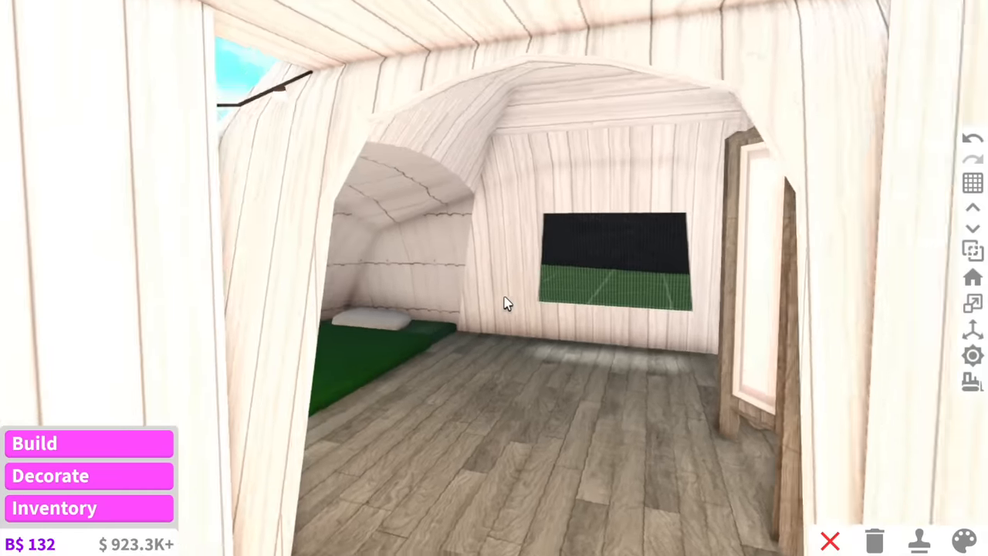
click(960, 540)
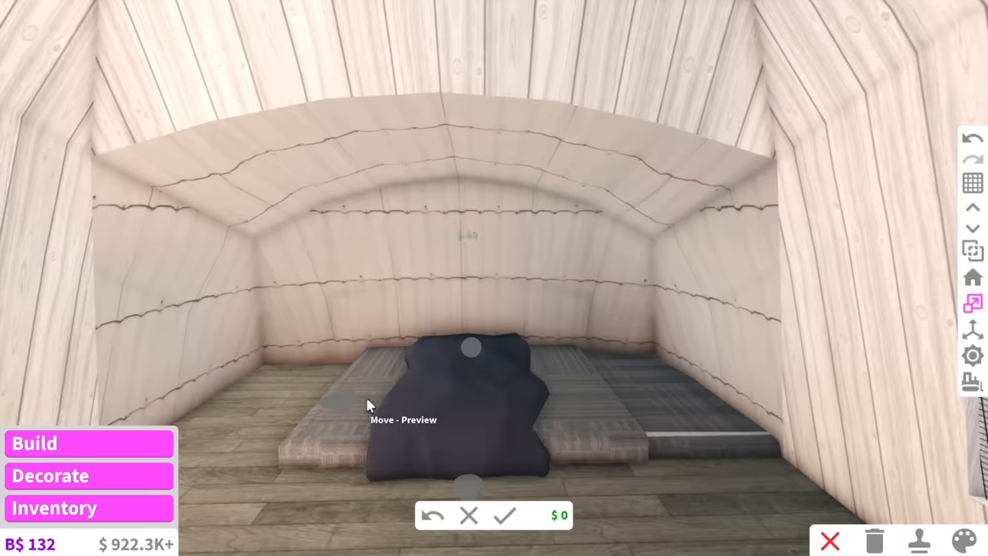
click(964, 541)
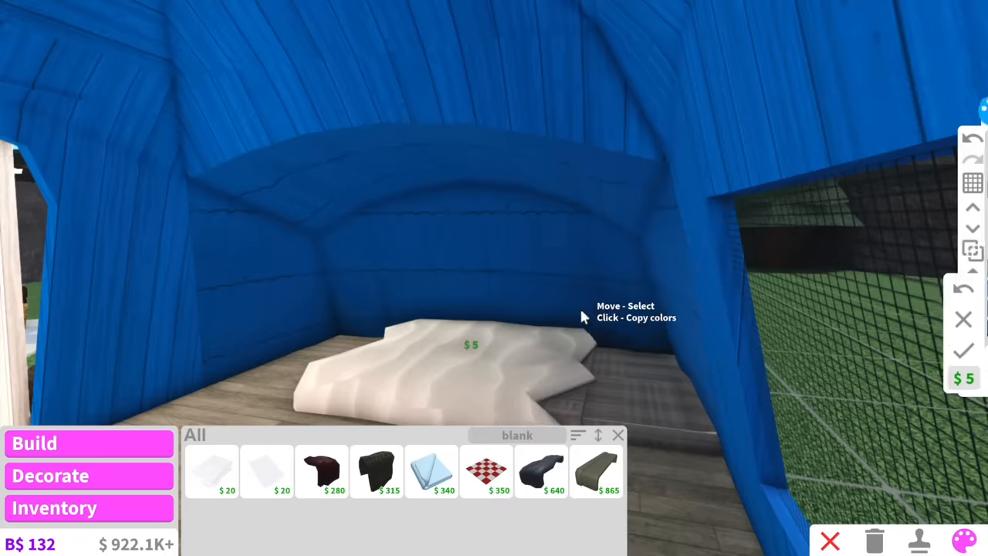
Step: Recolour the white blanket and long pillow, choosing a material for the cover
click(596, 471)
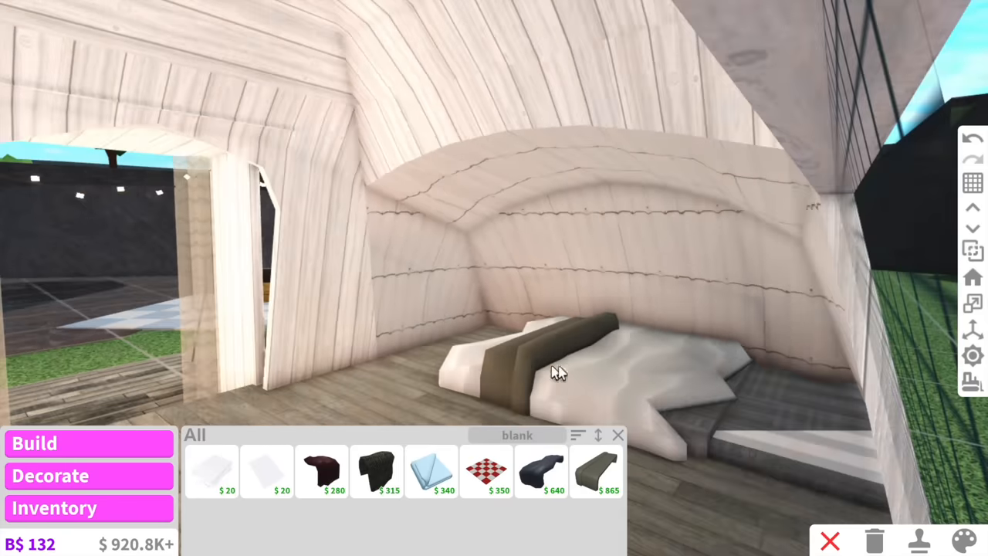
click(962, 540)
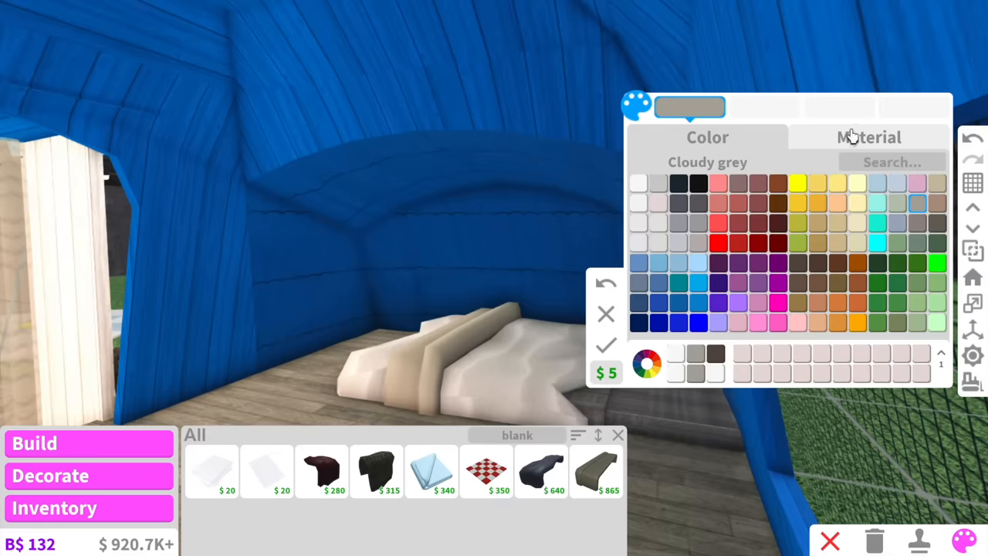
click(867, 136)
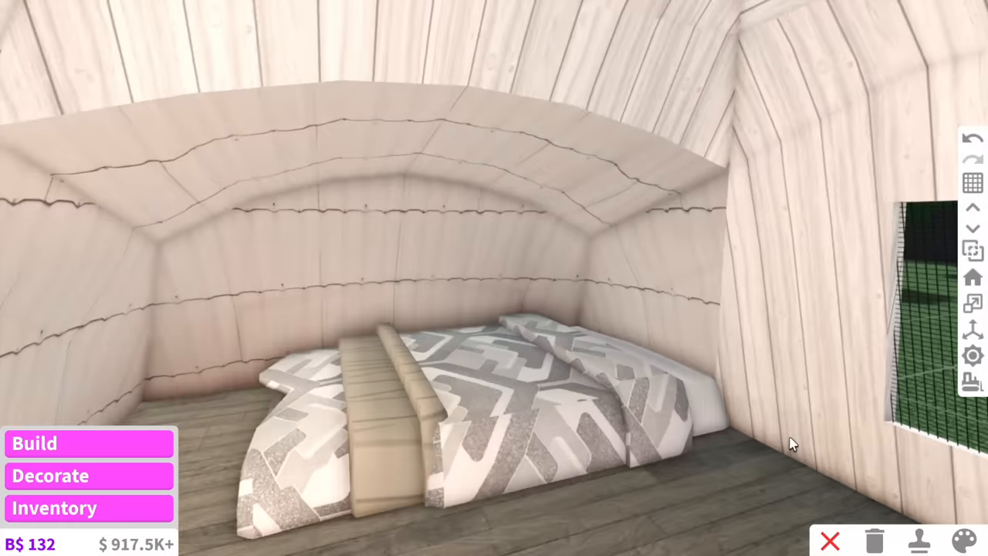
Step: Search the Decorate catalog for 'pill' to find pillows for the bed
click(50, 476)
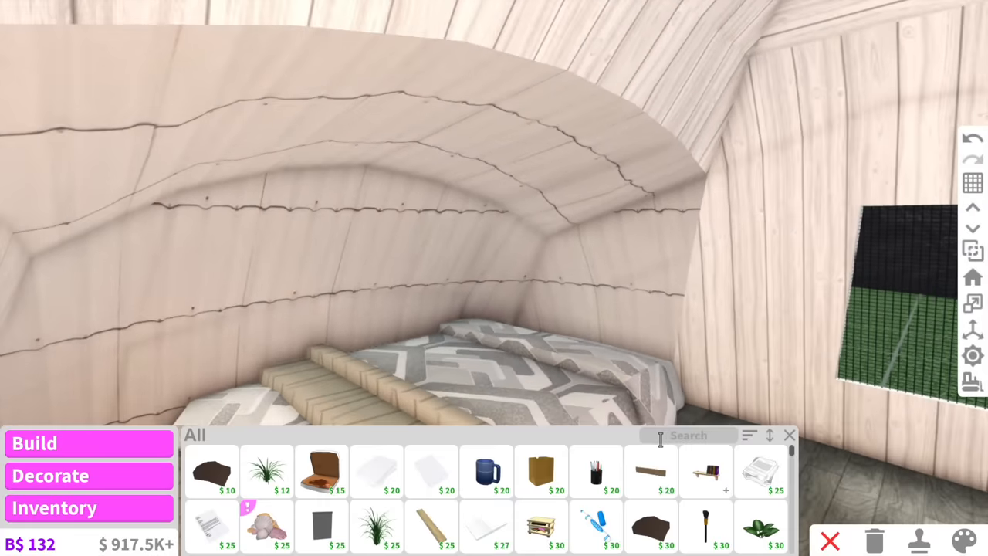
text(pill)
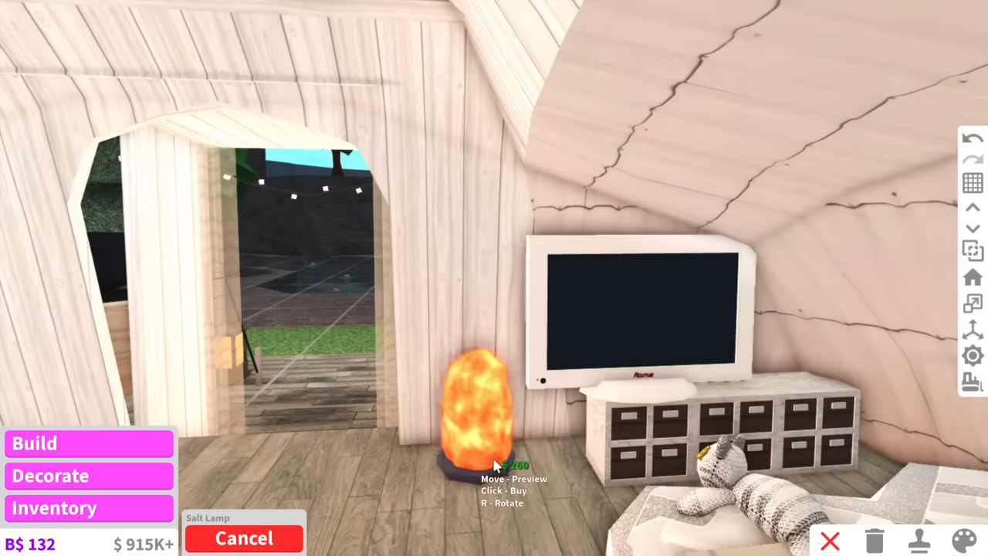
mouse_move(540, 466)
text(vas)
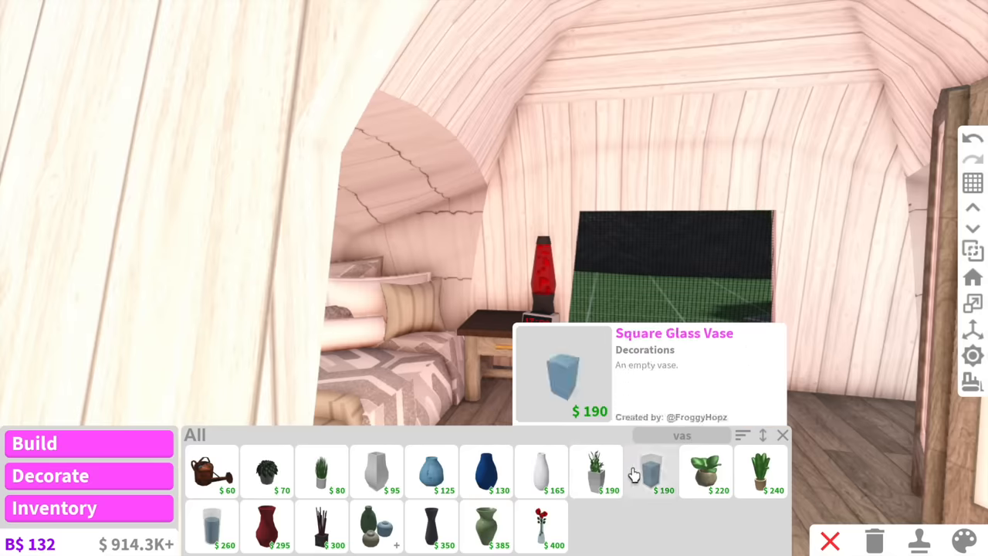
Step: Choose the Square Glass Vase for the bedside table
click(544, 528)
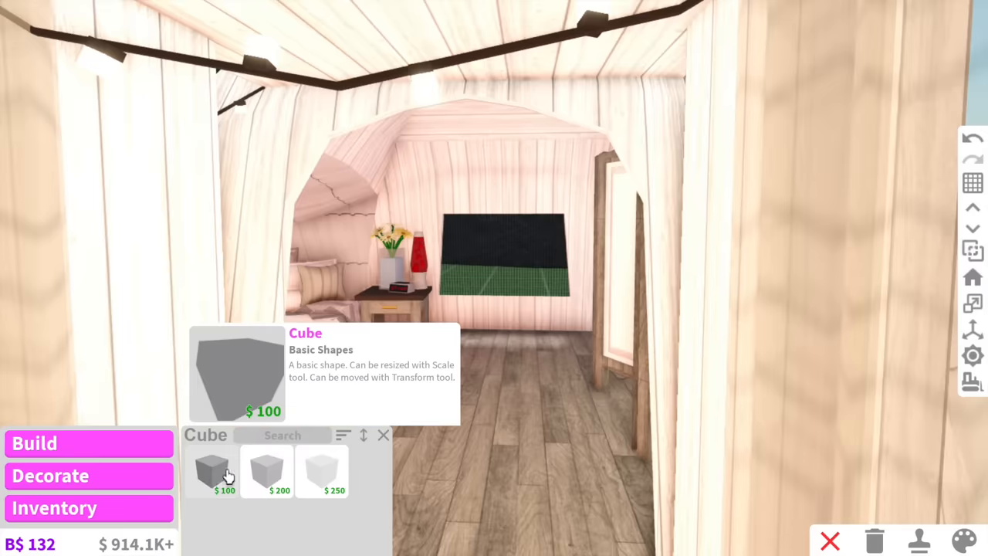
Step: Place a basic white Cube block as a small table in the living area
click(213, 471)
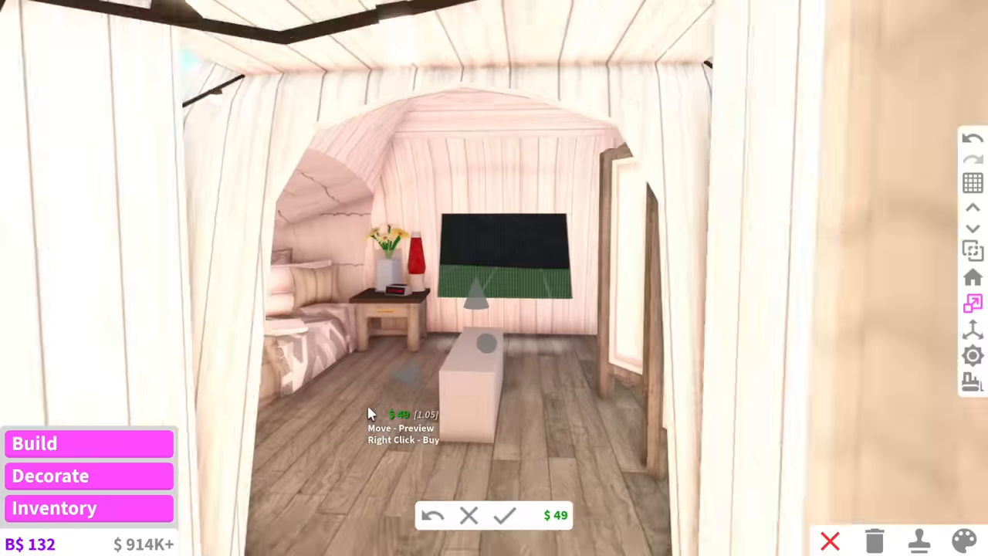
click(34, 443)
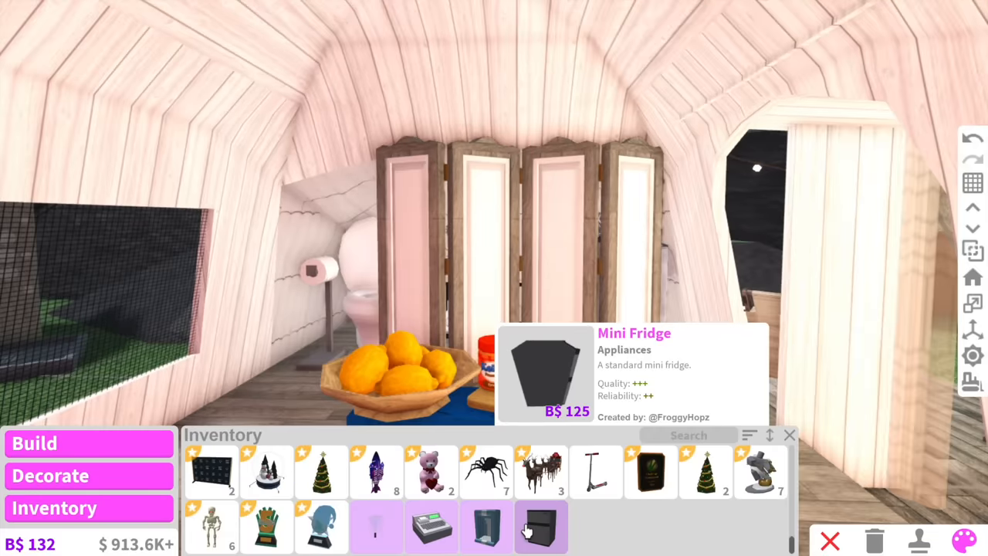
Step: Take the Mini Fridge from Inventory and place it beside the nightstand
click(541, 528)
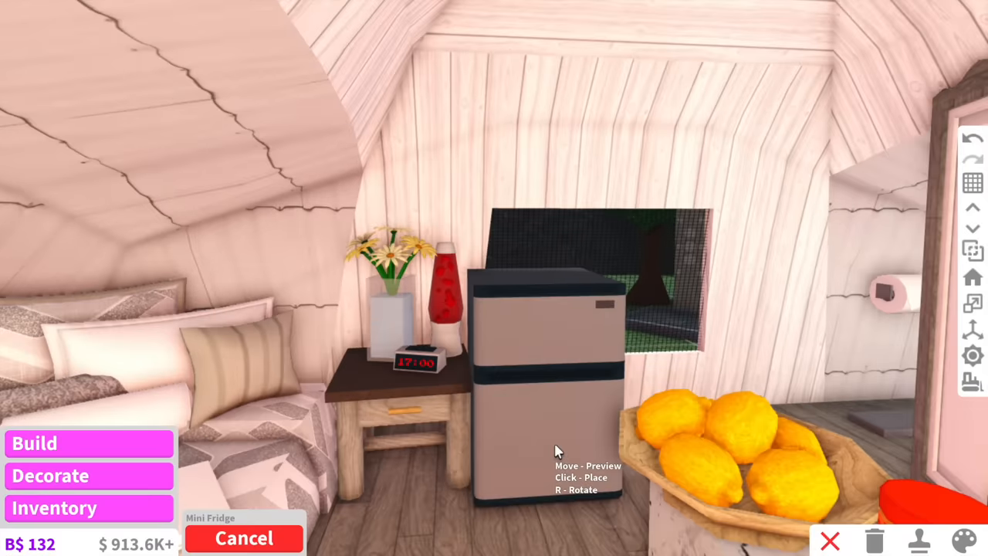
click(54, 508)
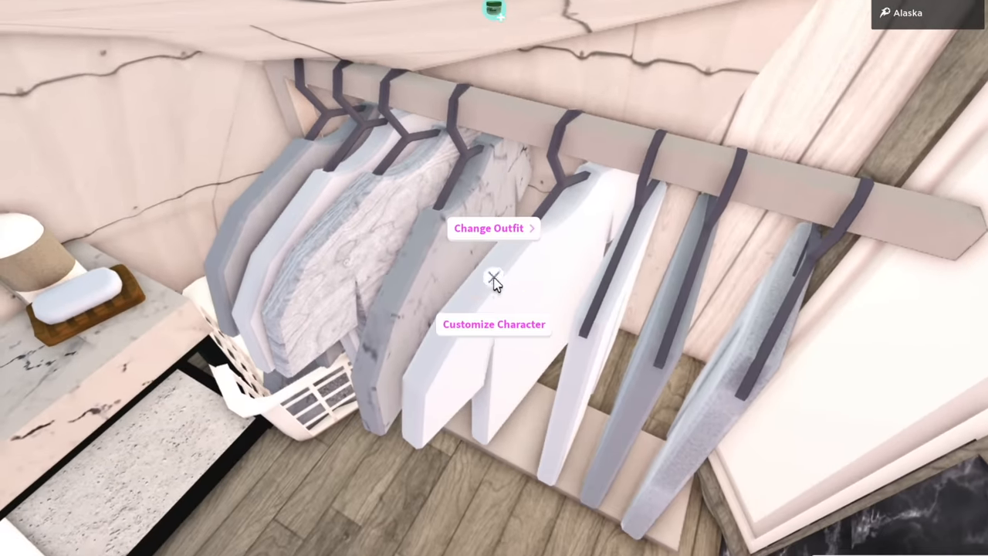
Step: Show the clothing rack's saved outfit list with Cosplay, Fancy, Pyjamas and Swimmers
click(488, 228)
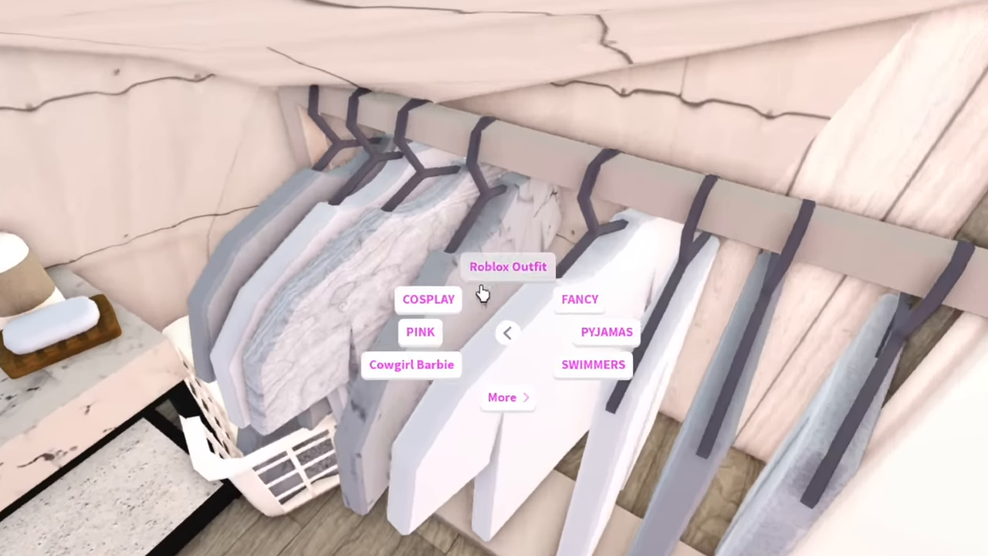